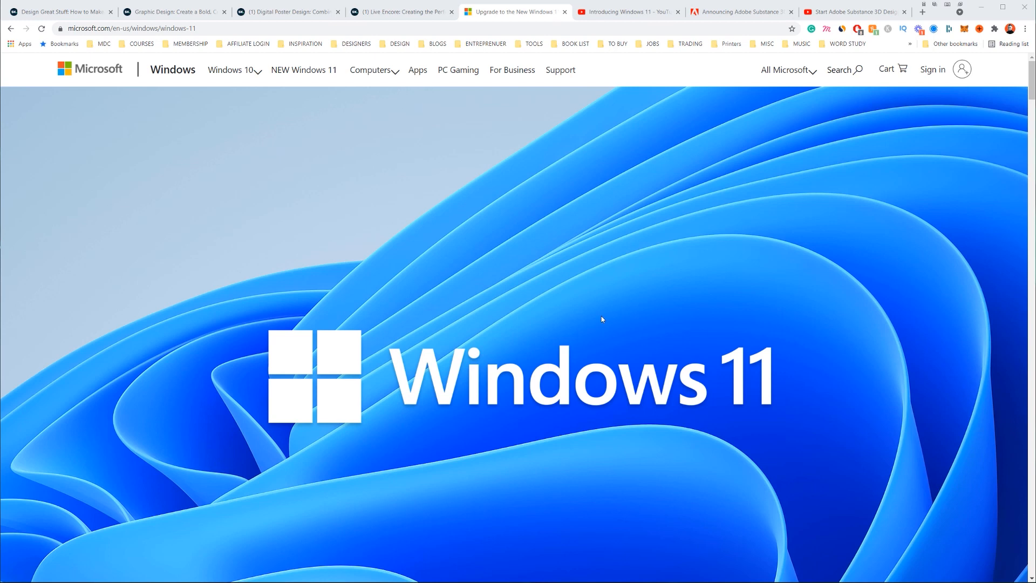
- Scroll from the hero banner down to the Introducing Windows 11 video thumbnail
{"action": "scroll", "scroll_direction": "down", "scroll_amount": 3}
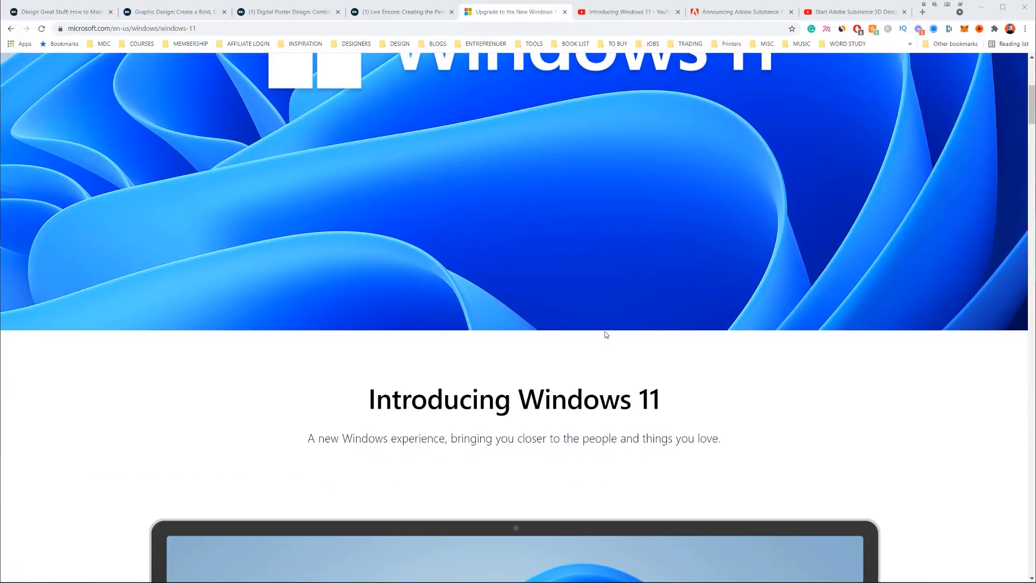
{"action": "scroll", "scroll_direction": "down", "scroll_amount": 3}
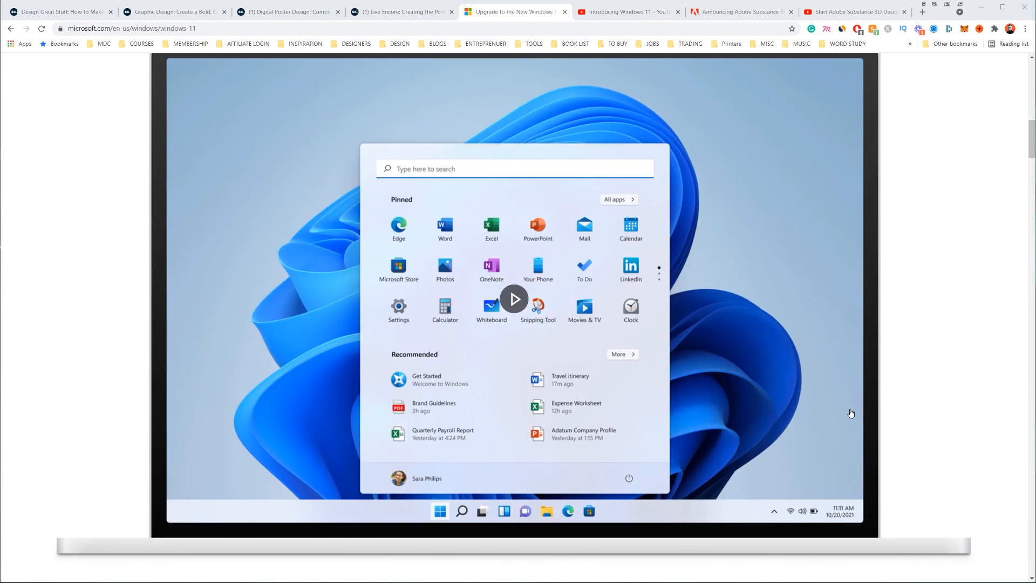
{"action": "mouse_move", "coordinate": [731, 325]}
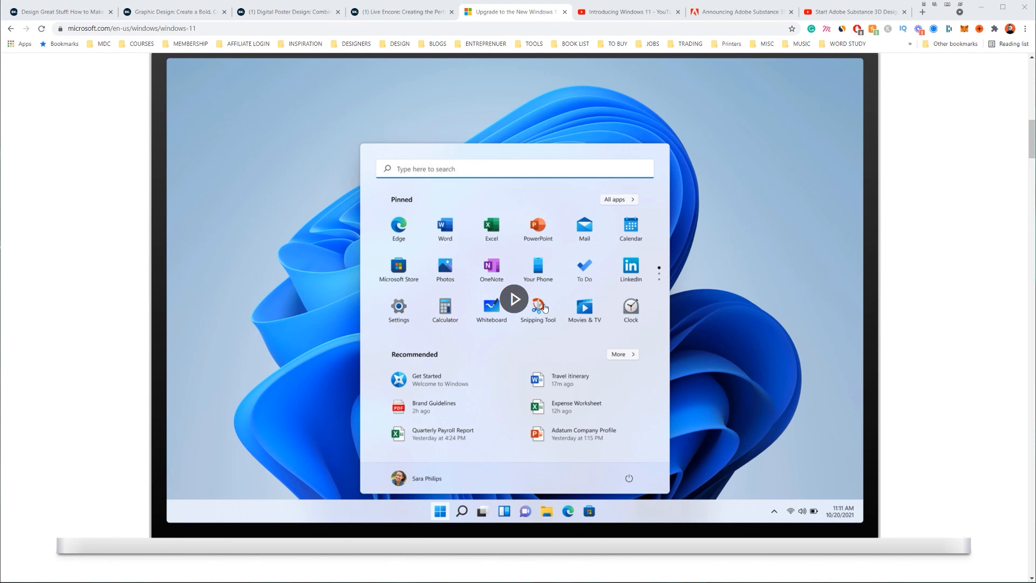
{"action": "mouse_move", "coordinate": [518, 541]}
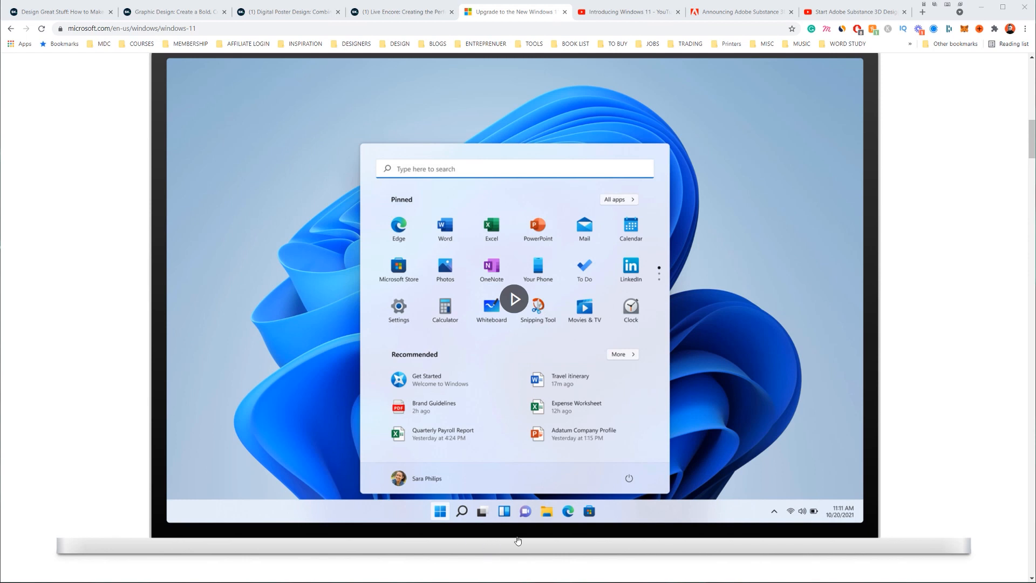
{"action": "mouse_move", "coordinate": [552, 532]}
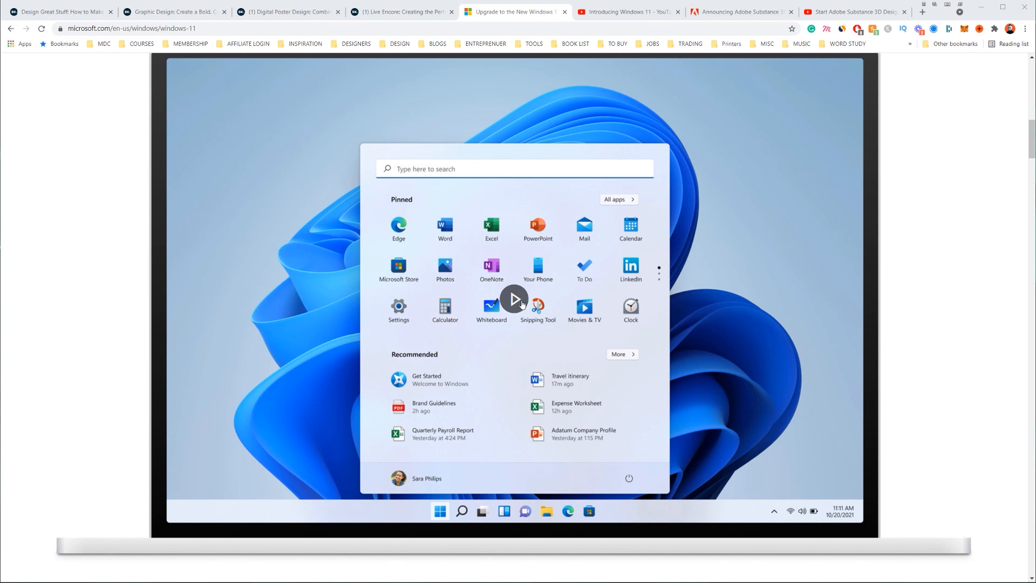
- Play the Introducing Windows 11 video, skip ahead through it, then close the overlay
{"action": "left_click", "coordinate": [513, 299]}
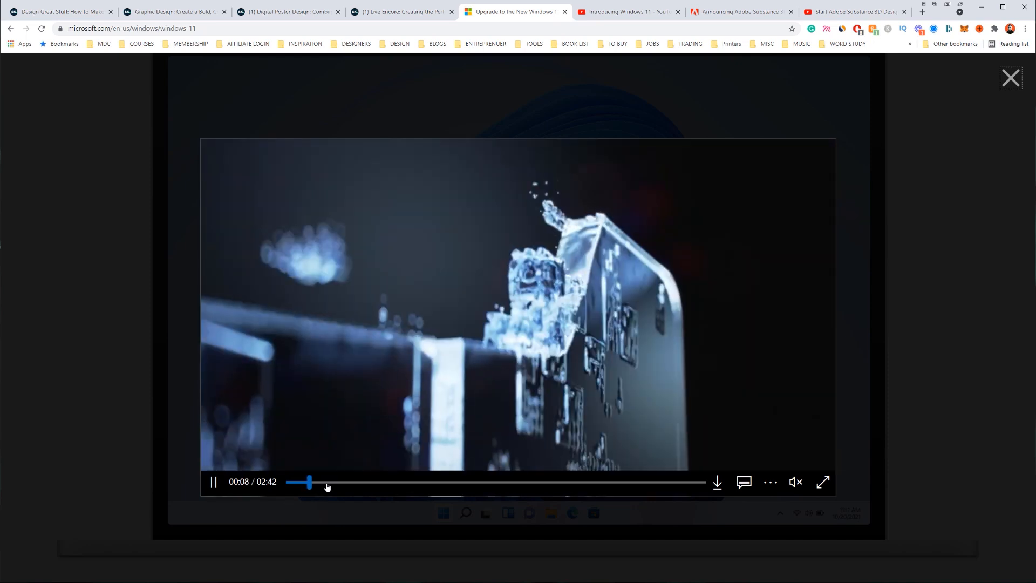
{"action": "left_click", "coordinate": [795, 481]}
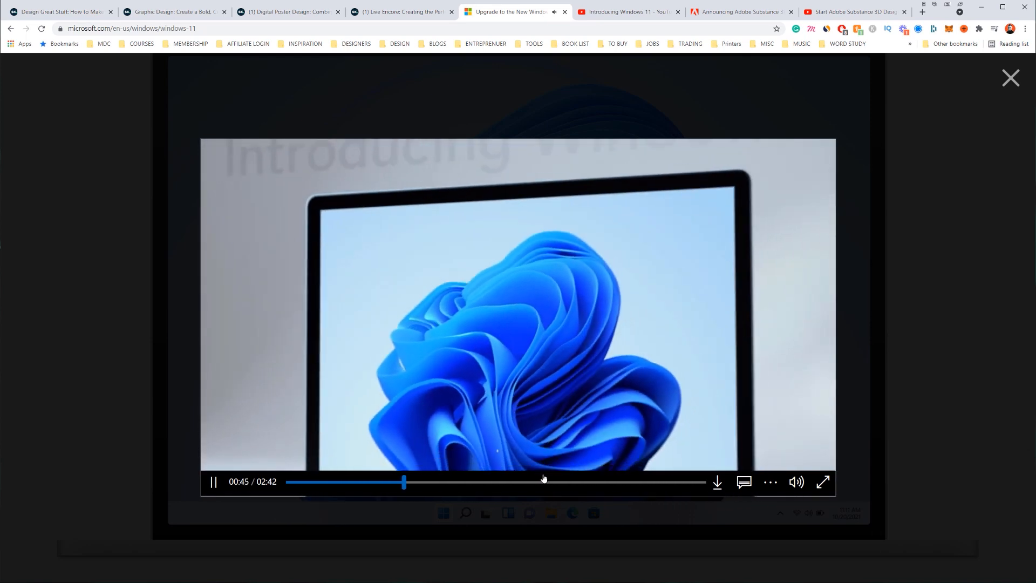
{"action": "left_click", "coordinate": [505, 481]}
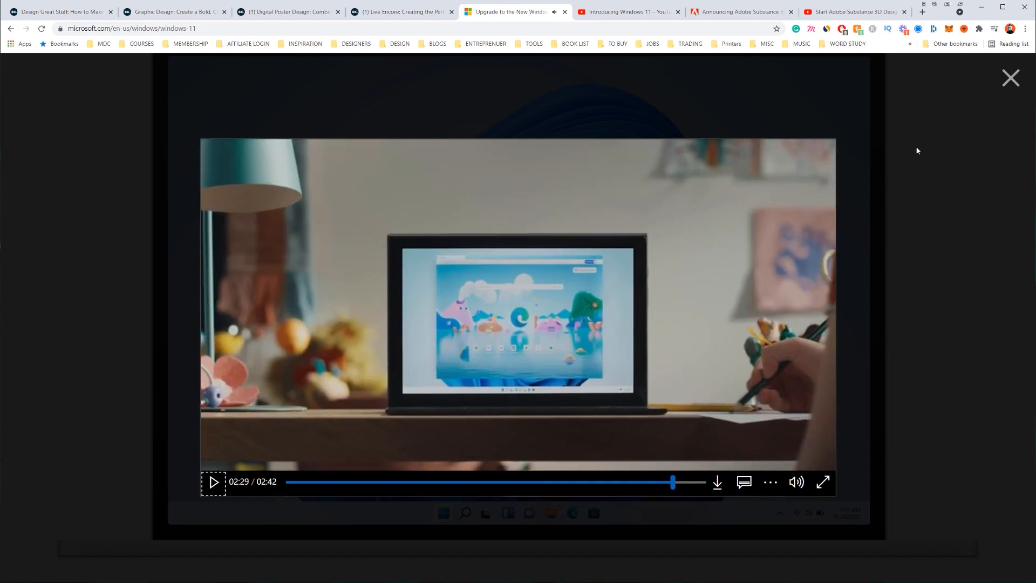
{"action": "left_click", "coordinate": [1010, 78]}
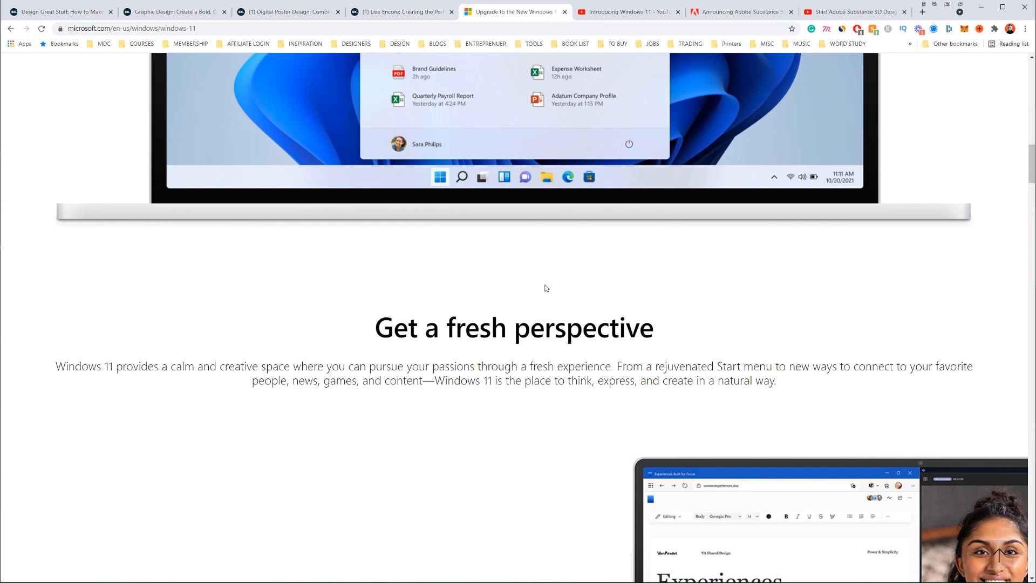
- Scroll past Maximize your productivity and New ways to connect to the widgets image
{"action": "scroll", "scroll_direction": "down", "scroll_amount": 3}
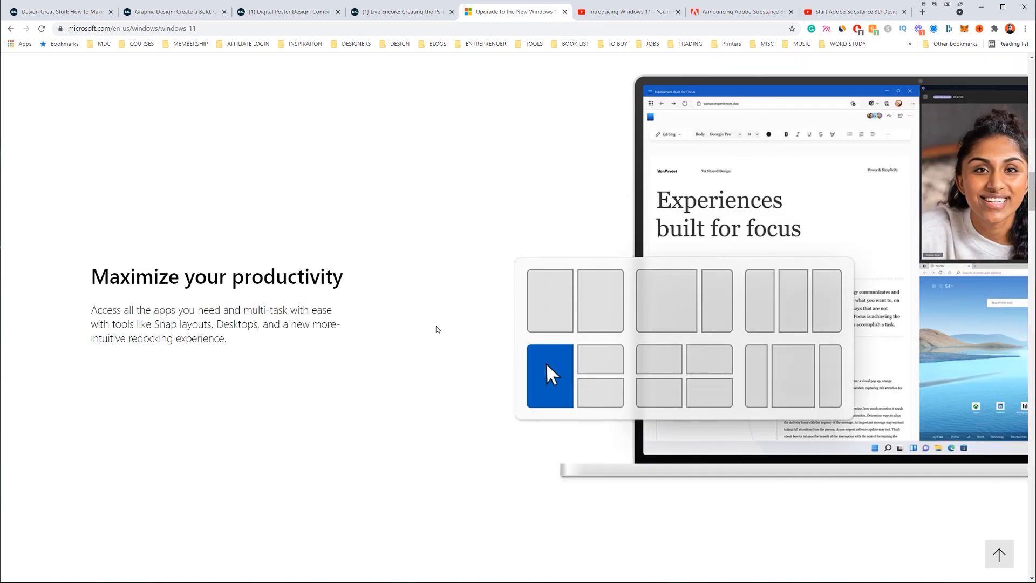
{"action": "mouse_move", "coordinate": [737, 354]}
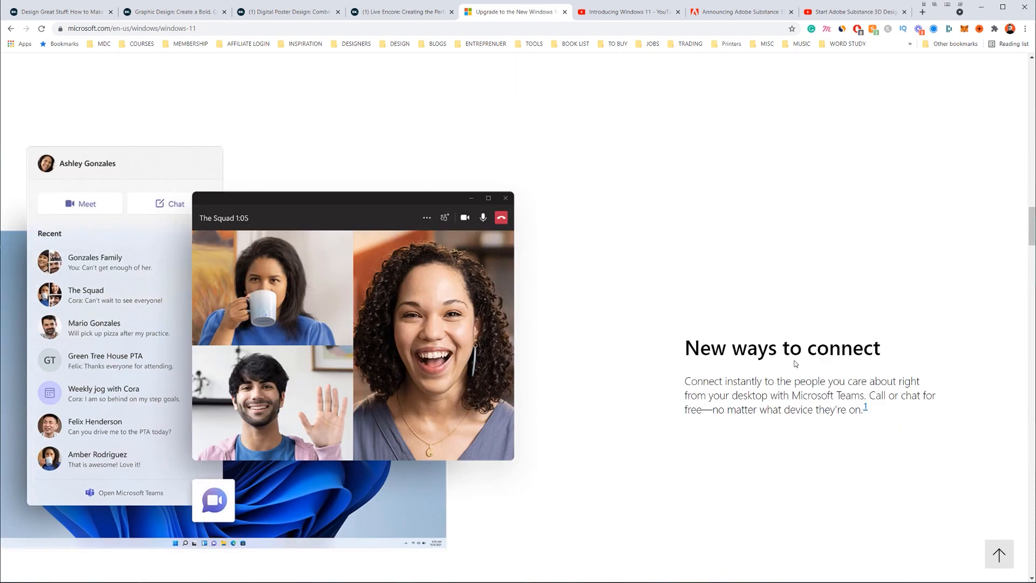
{"action": "mouse_move", "coordinate": [720, 318]}
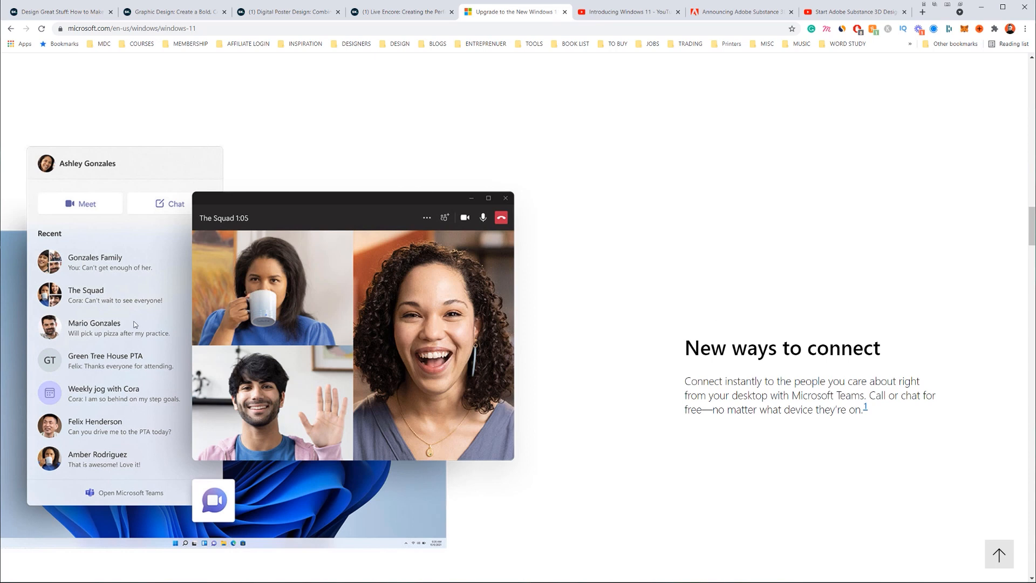
{"action": "scroll", "scroll_direction": "down", "scroll_amount": 3}
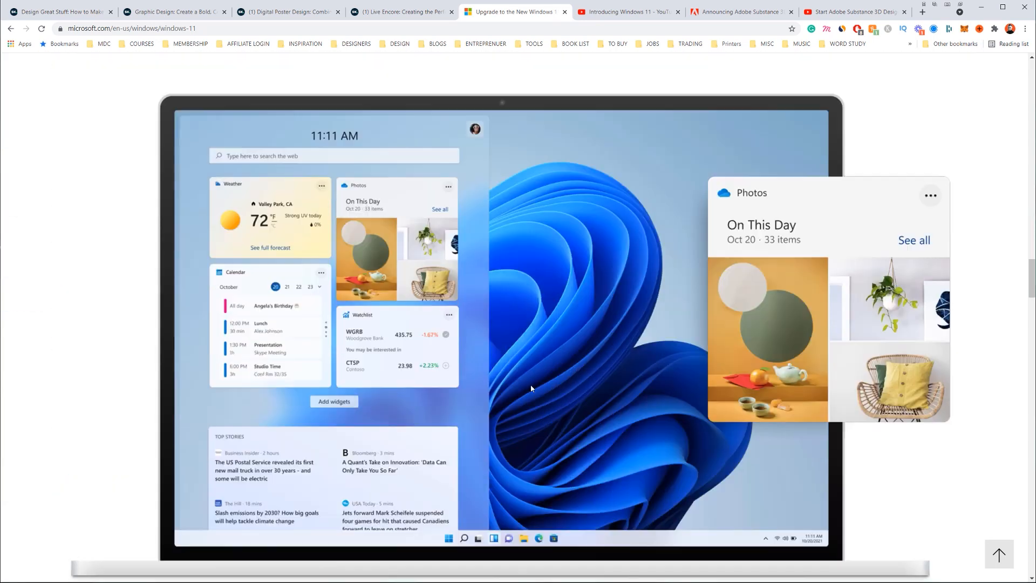
{"action": "mouse_move", "coordinate": [573, 268]}
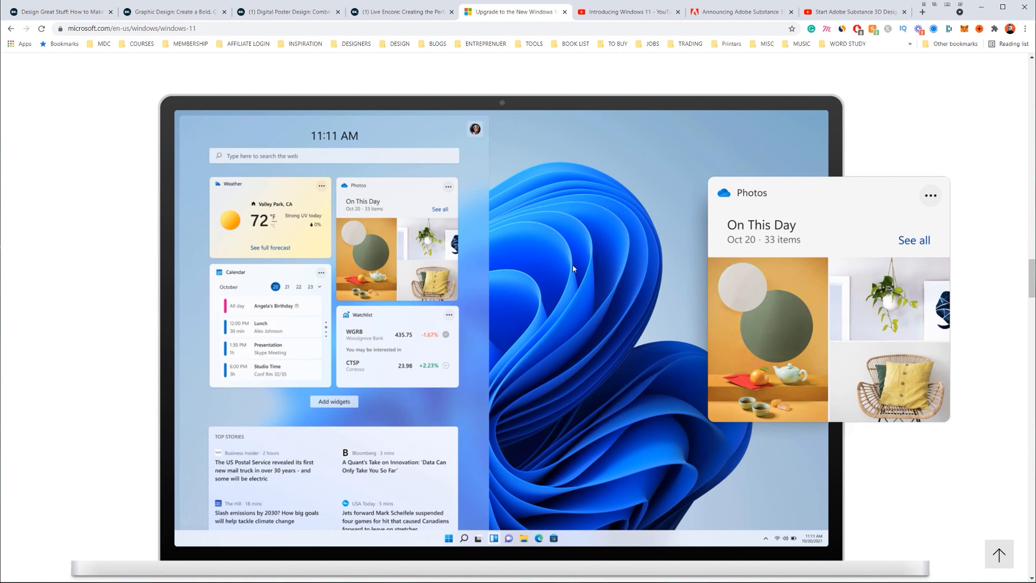
{"action": "mouse_move", "coordinate": [652, 120]}
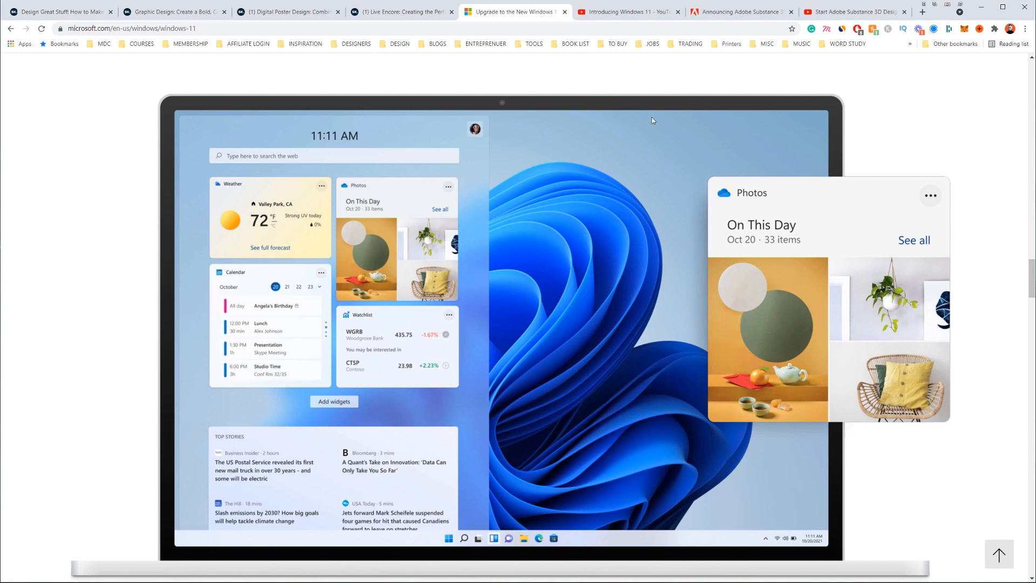
{"action": "mouse_move", "coordinate": [636, 152]}
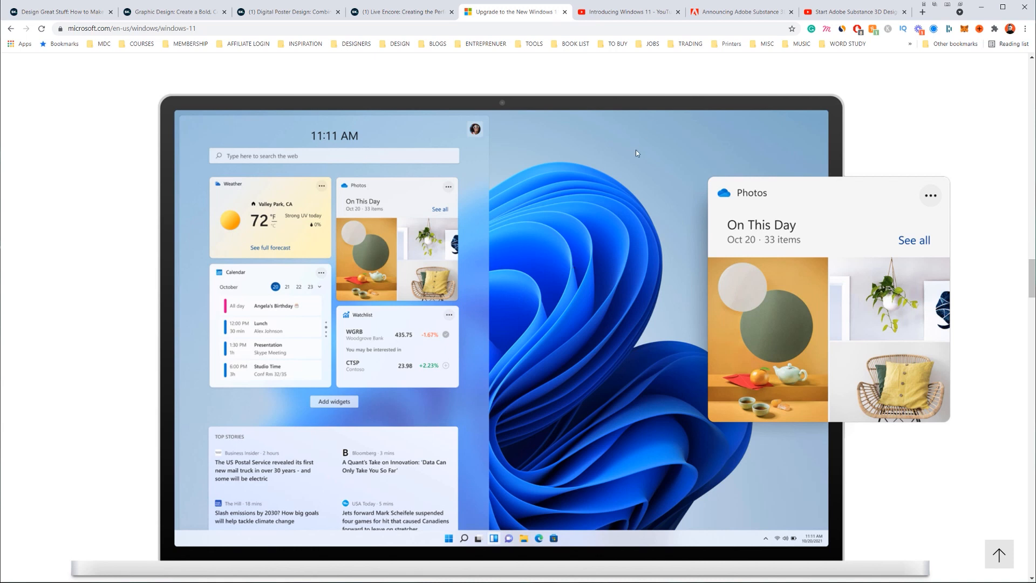
- Scroll past Game Pass, retailers and FAQ to system requirements, then switch to the YouTube video tab
{"action": "scroll", "scroll_direction": "down", "scroll_amount": 3}
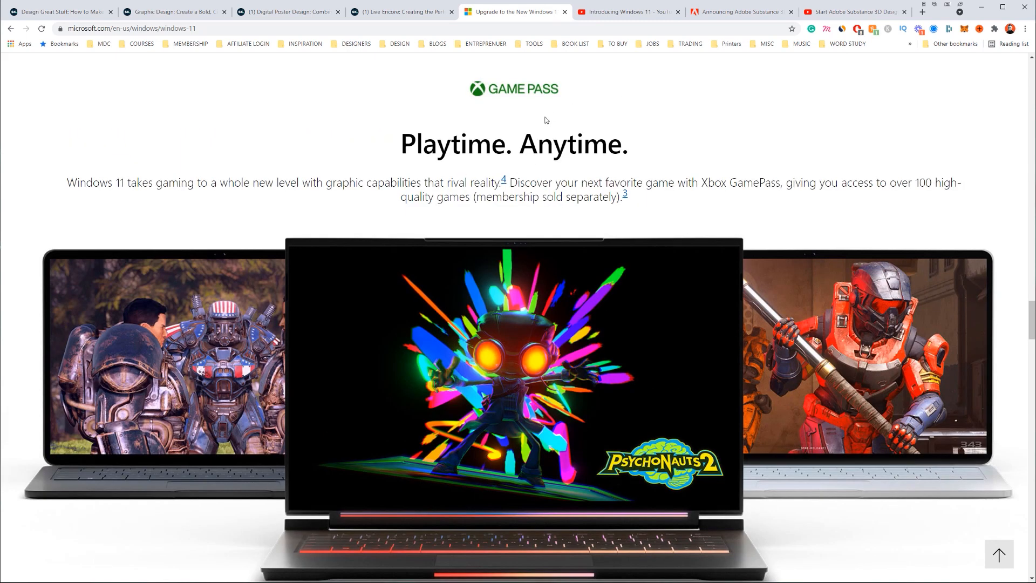
{"action": "scroll", "scroll_direction": "down", "scroll_amount": 3}
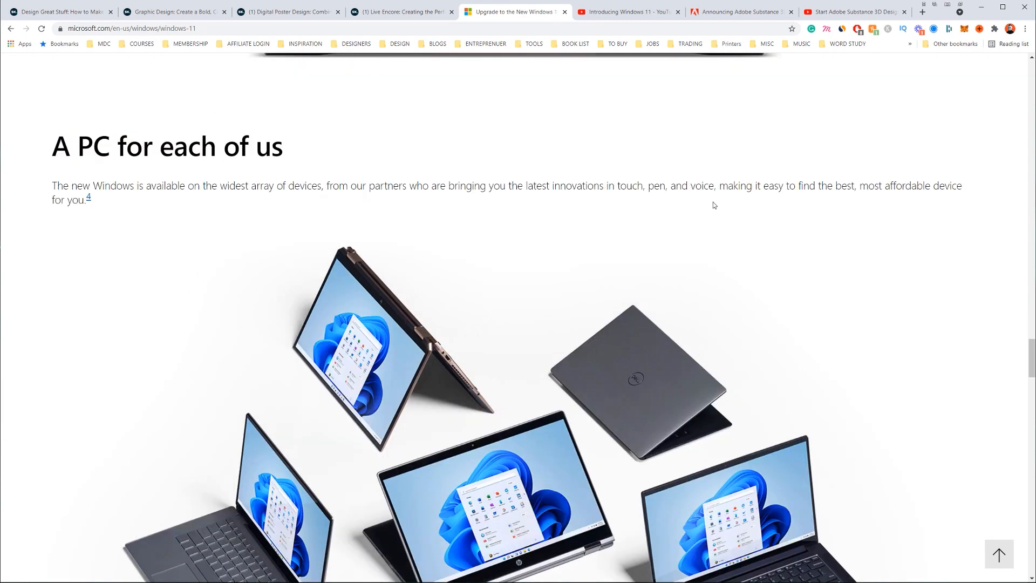
{"action": "scroll", "scroll_direction": "down", "scroll_amount": 3}
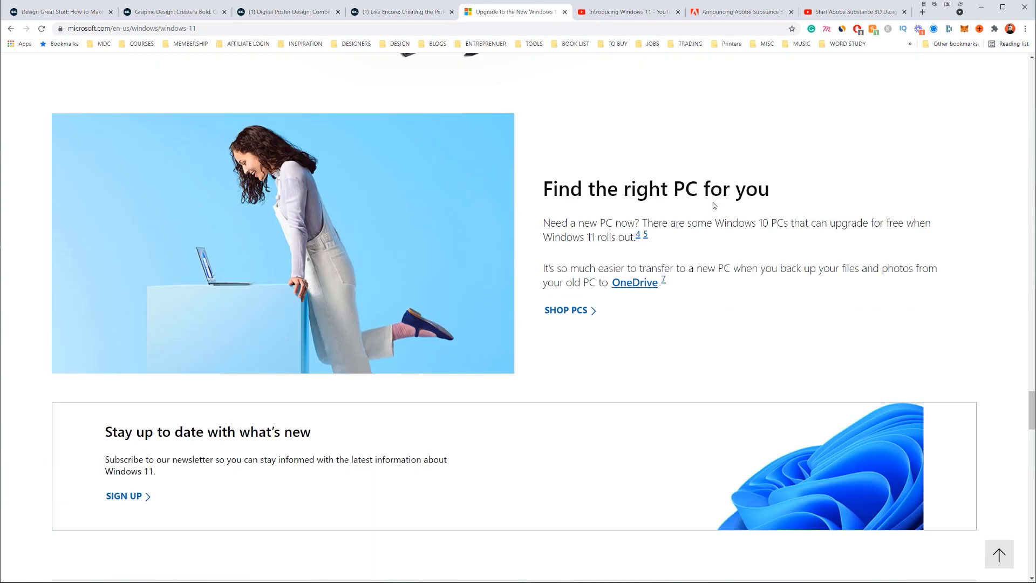
{"action": "scroll", "scroll_direction": "down", "scroll_amount": 3}
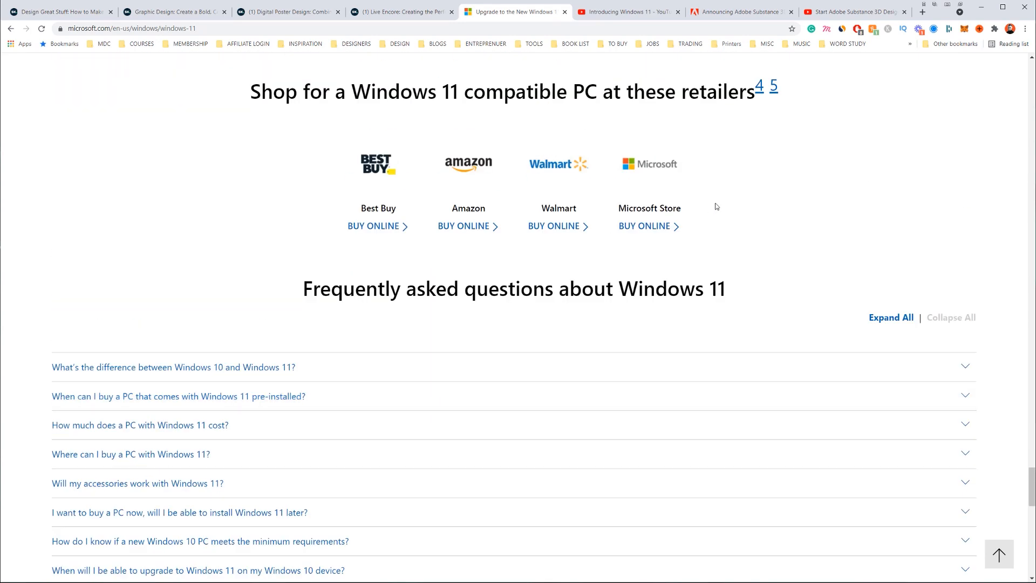
{"action": "scroll", "scroll_direction": "up", "scroll_amount": 3}
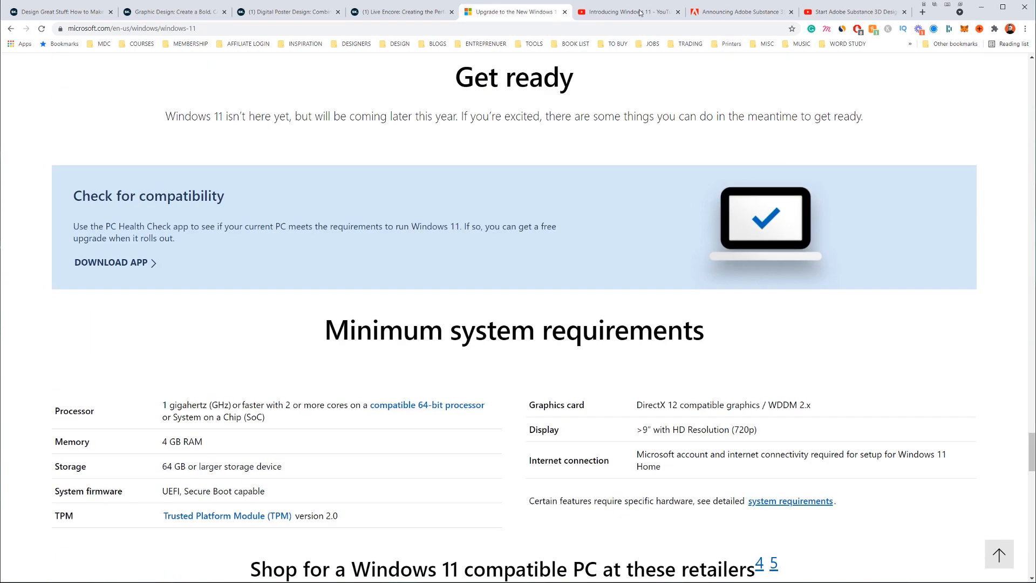
{"action": "left_click", "coordinate": [626, 11]}
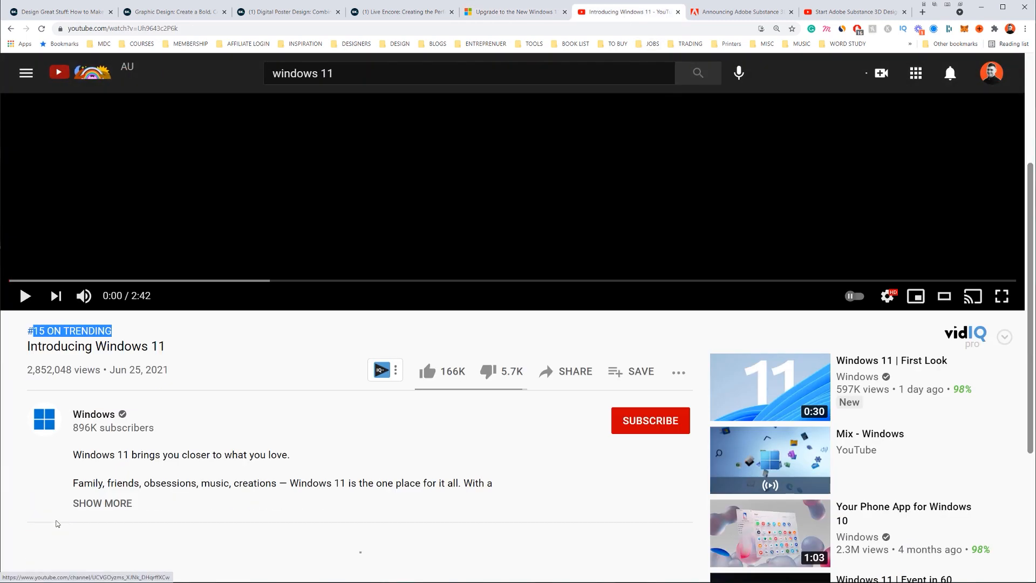
- Switch from YouTube to the 'Announcing Adobe Substance 3D' blog tab
{"action": "left_click", "coordinate": [740, 11]}
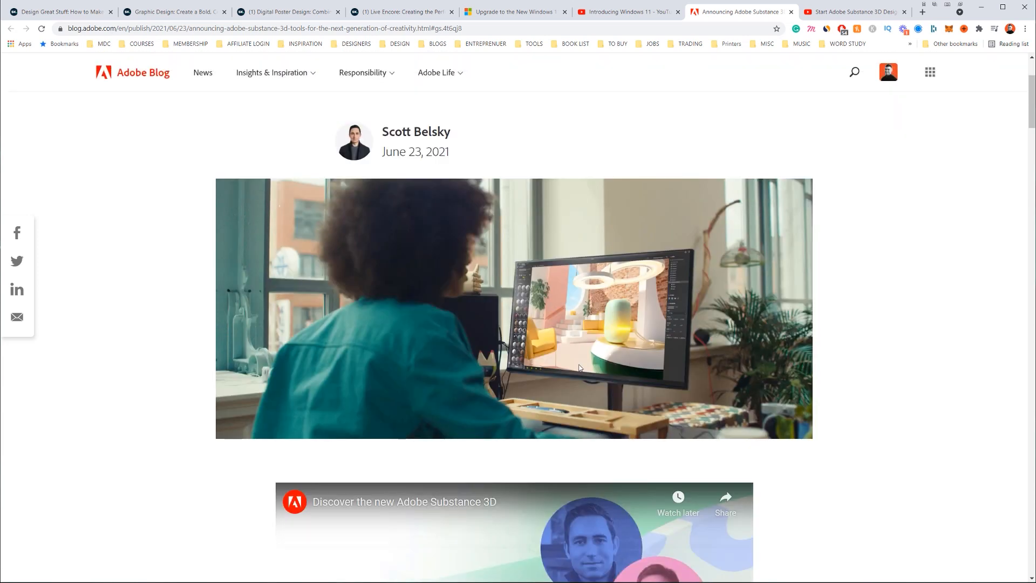
- Briefly play and pause the Discover Adobe Substance 3D video, then scroll to the Collection list
{"action": "scroll", "scroll_direction": "down", "scroll_amount": 3}
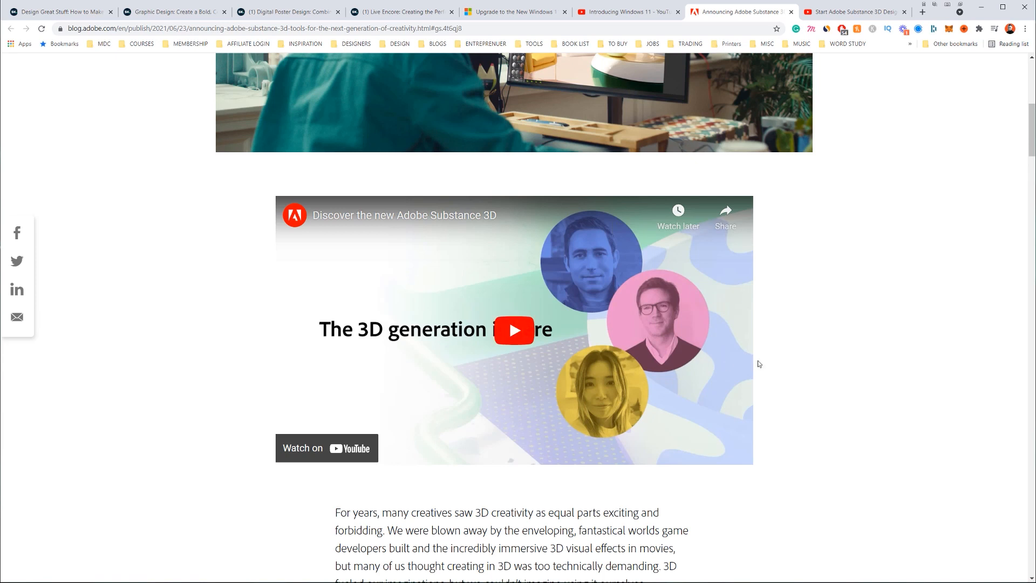
{"action": "left_click", "coordinate": [514, 330]}
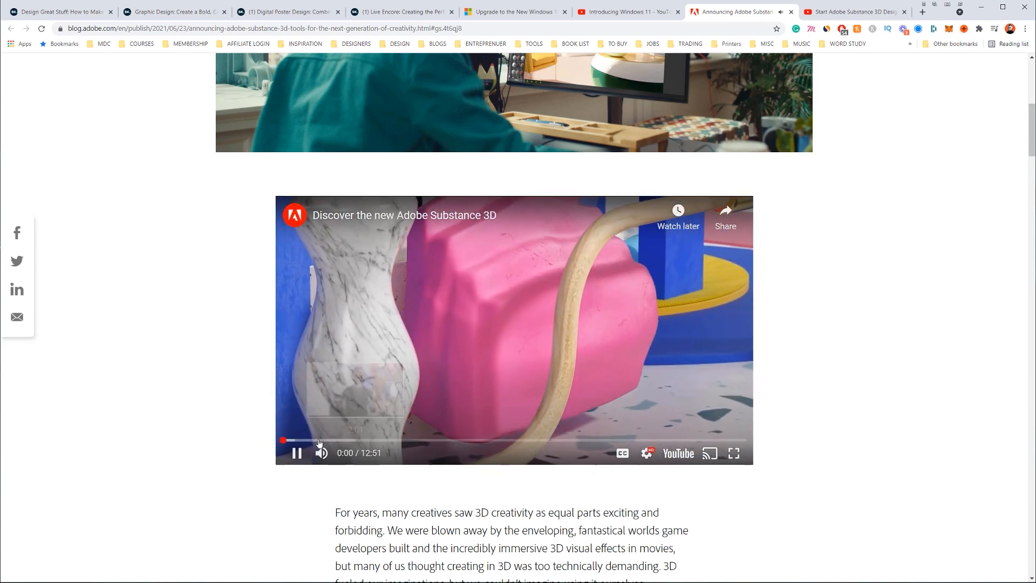
{"action": "left_click", "coordinate": [297, 452]}
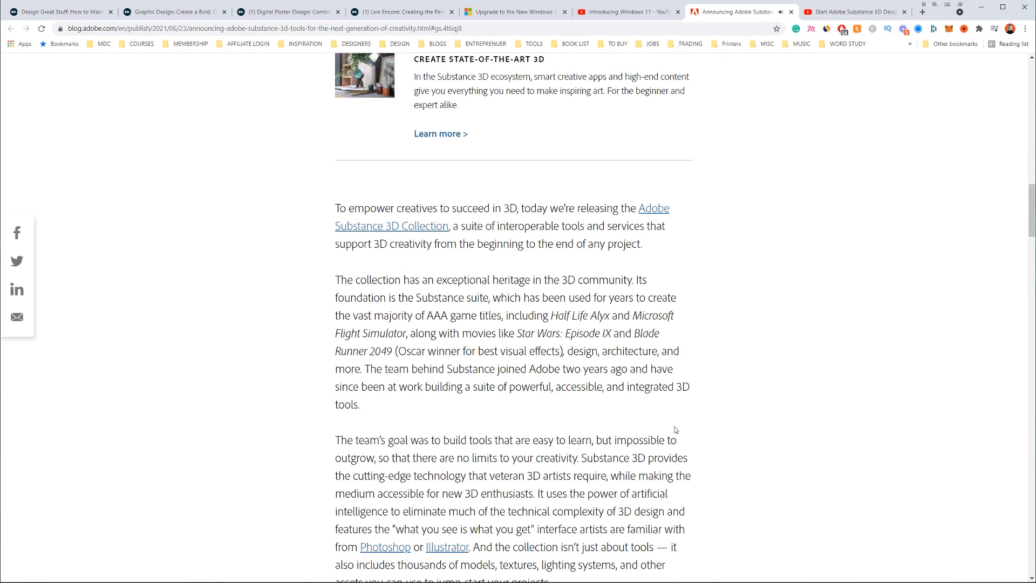
{"action": "scroll", "scroll_direction": "down", "scroll_amount": 3}
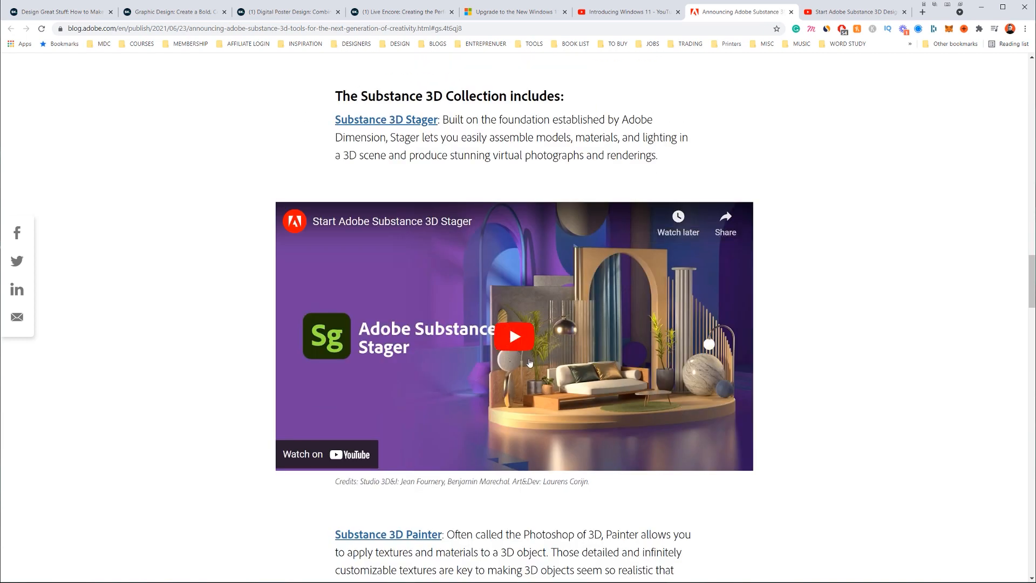
- Start playback of the embedded Start Adobe Substance 3D Stager video
{"action": "left_click", "coordinate": [513, 337]}
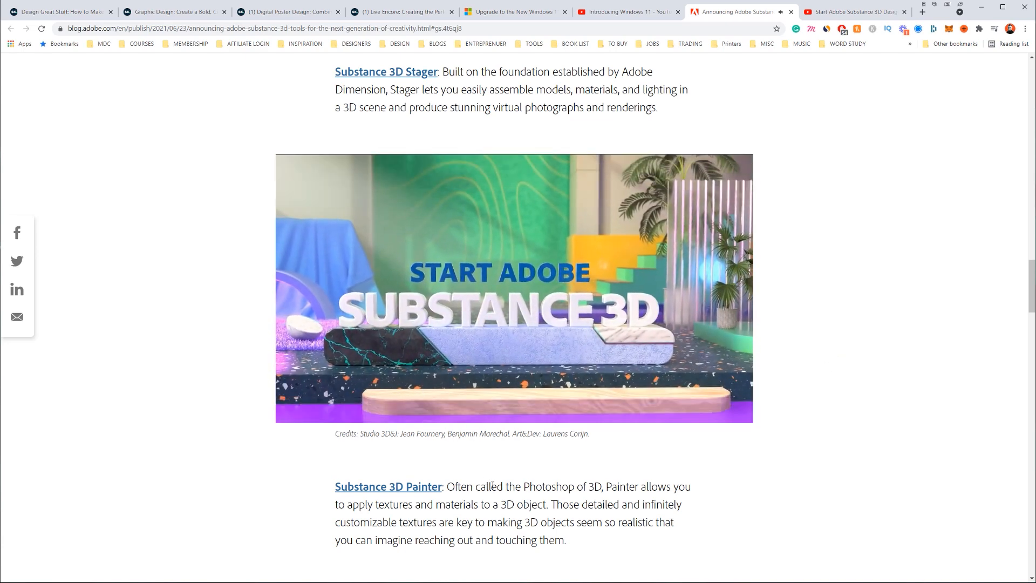
{"action": "left_click", "coordinate": [514, 289]}
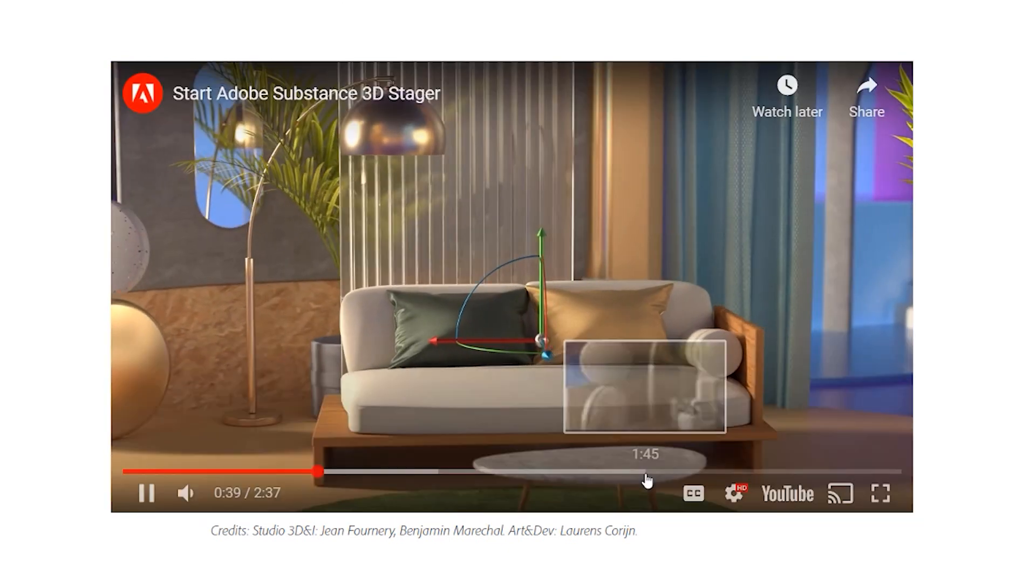
- Seek the Stager video forward to about the one-minute mark via the progress bar
{"action": "left_click", "coordinate": [416, 472]}
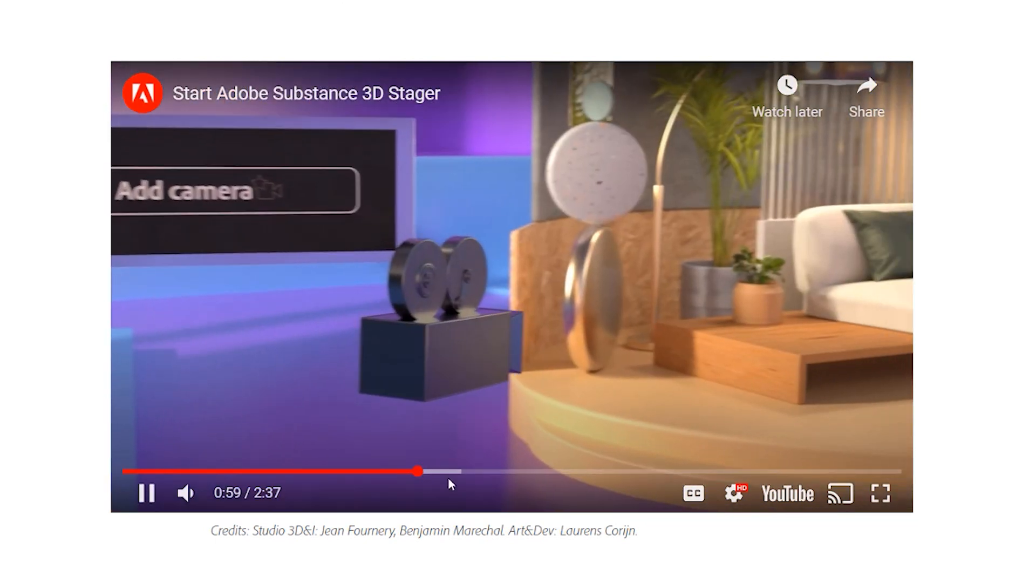
{"action": "left_click", "coordinate": [591, 472]}
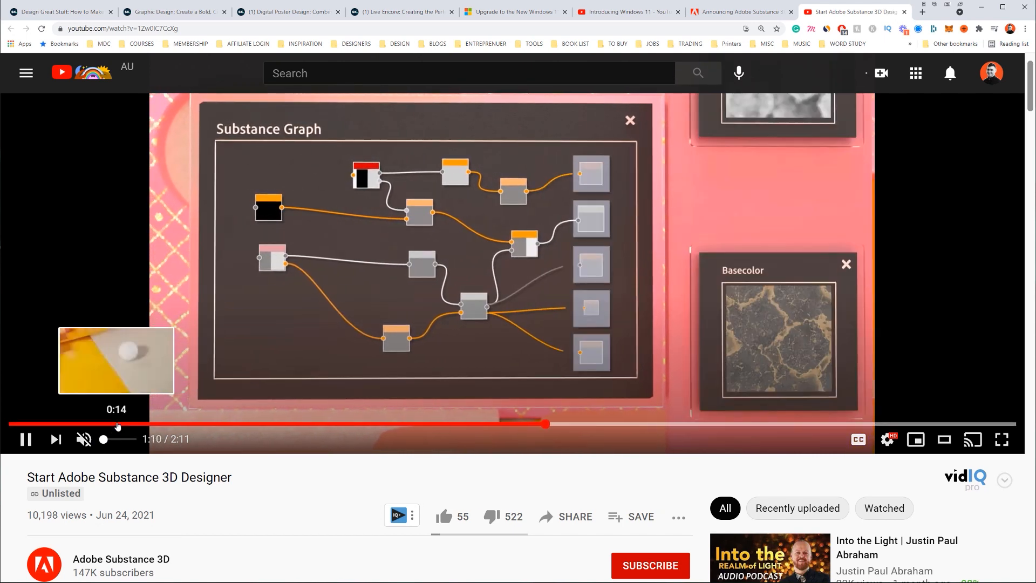
- Scroll down to the Substance 3D Designer video's comments and back up to the player
{"action": "scroll", "scroll_direction": "down", "scroll_amount": 3}
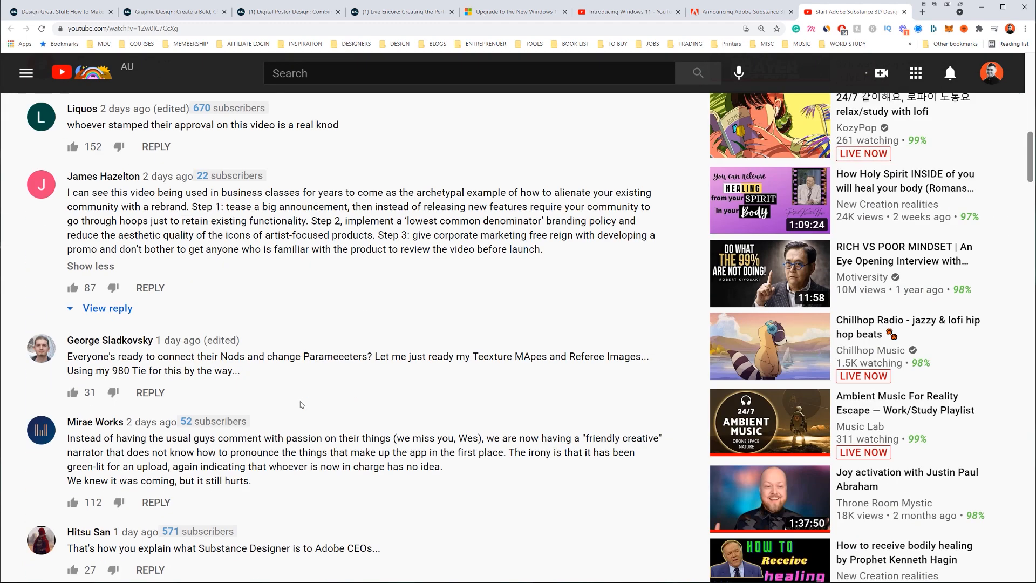
{"action": "scroll", "scroll_direction": "up", "scroll_amount": 3}
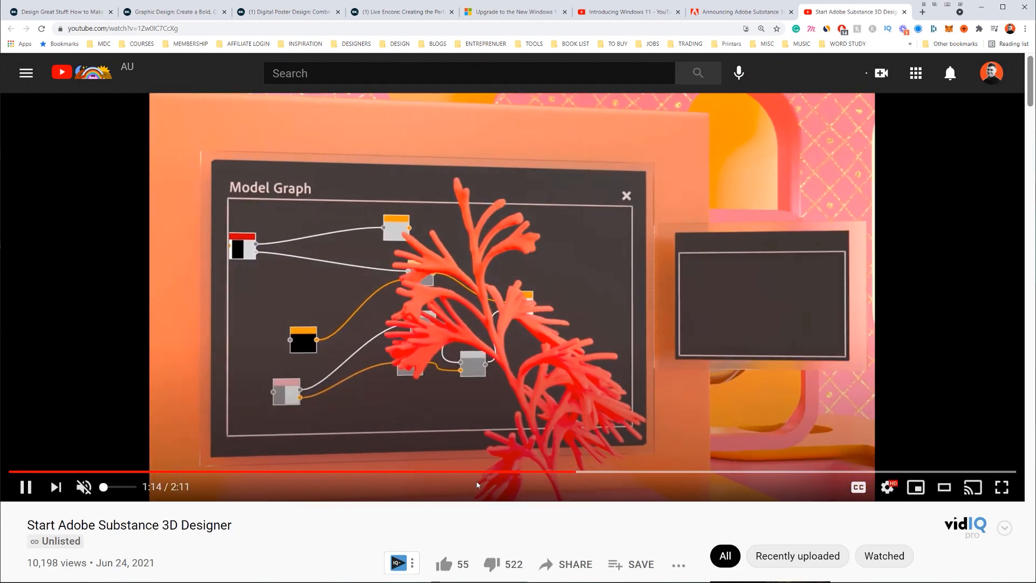